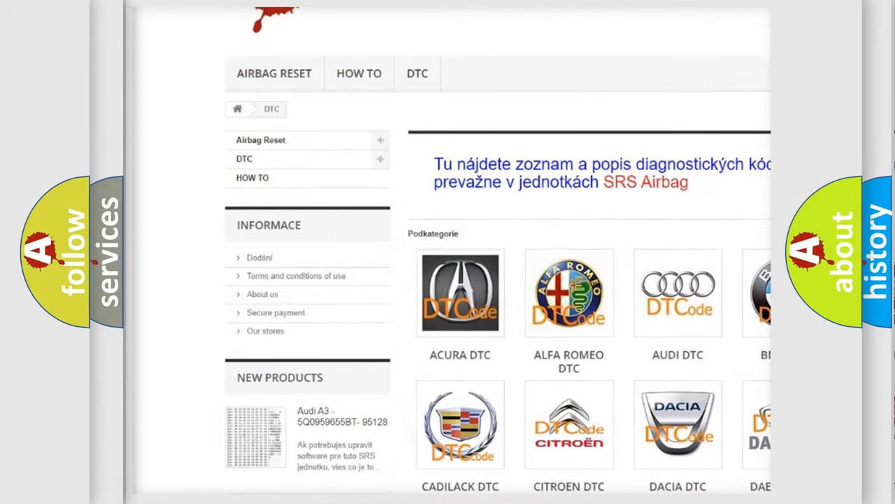
# Scroll the DTC category page down and back up to reach the Buick P0102 code entry.
pyautogui.scroll(-3)
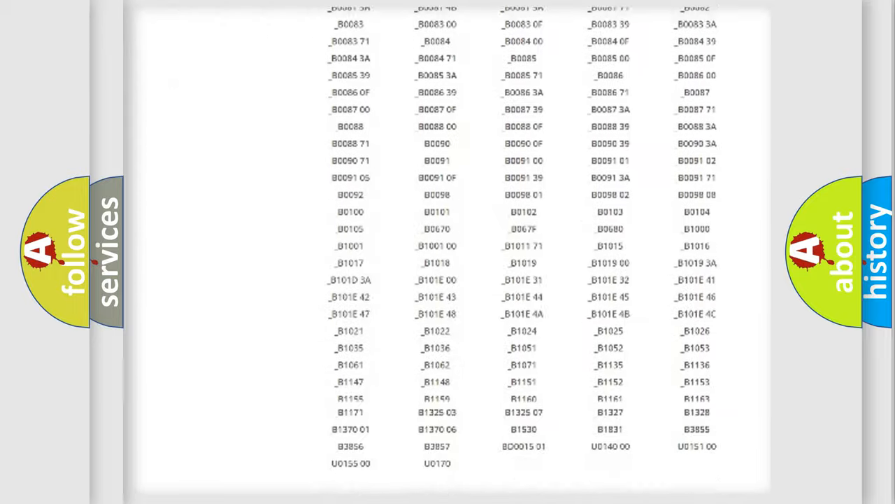
pyautogui.scroll(3)
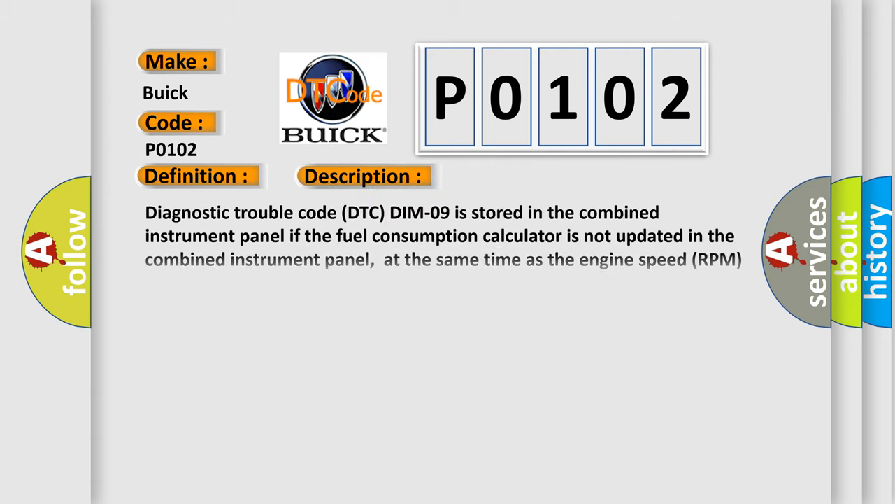
# Advance the Buick P0102 slide from its description to the causes list.
pyautogui.click(514, 176)
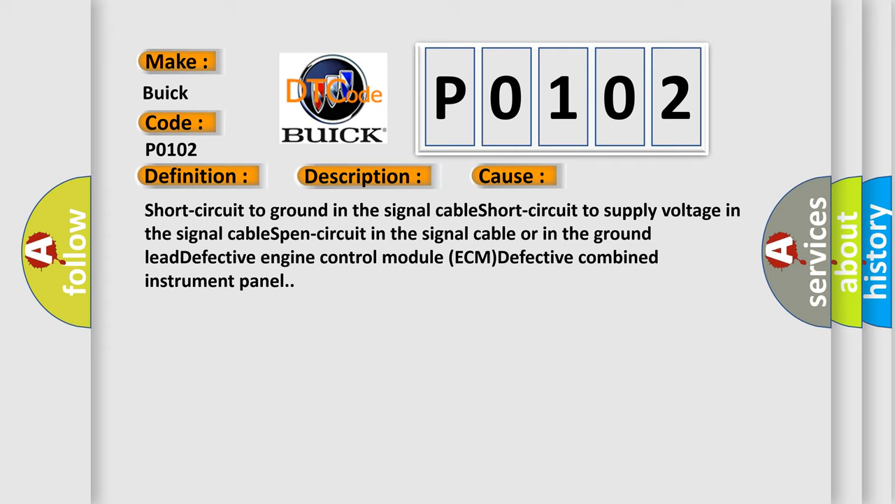